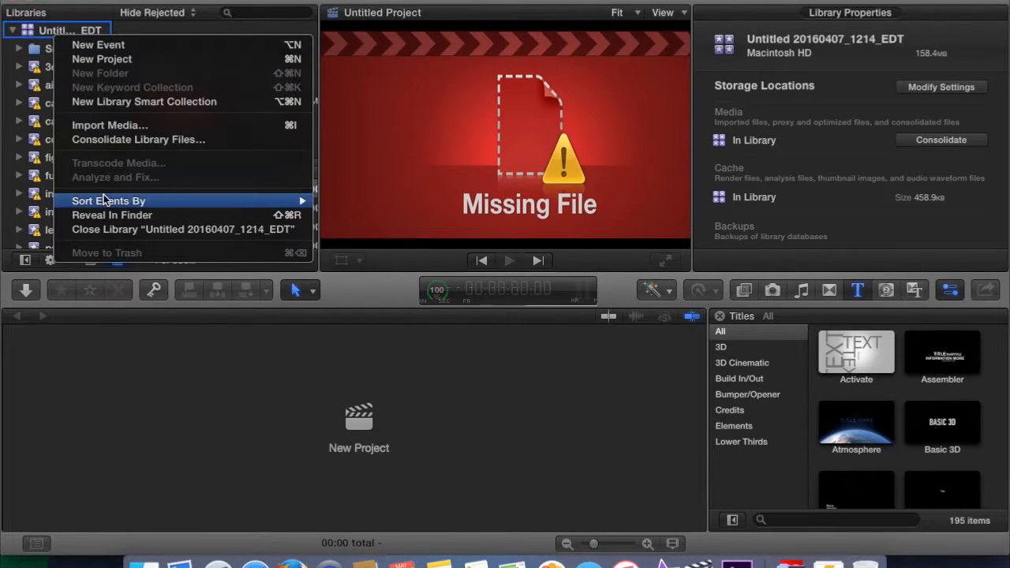
Reveal the library's bundle in Finder, then select an event with the Untitled Project and gameplay clips.
left_click(112, 215)
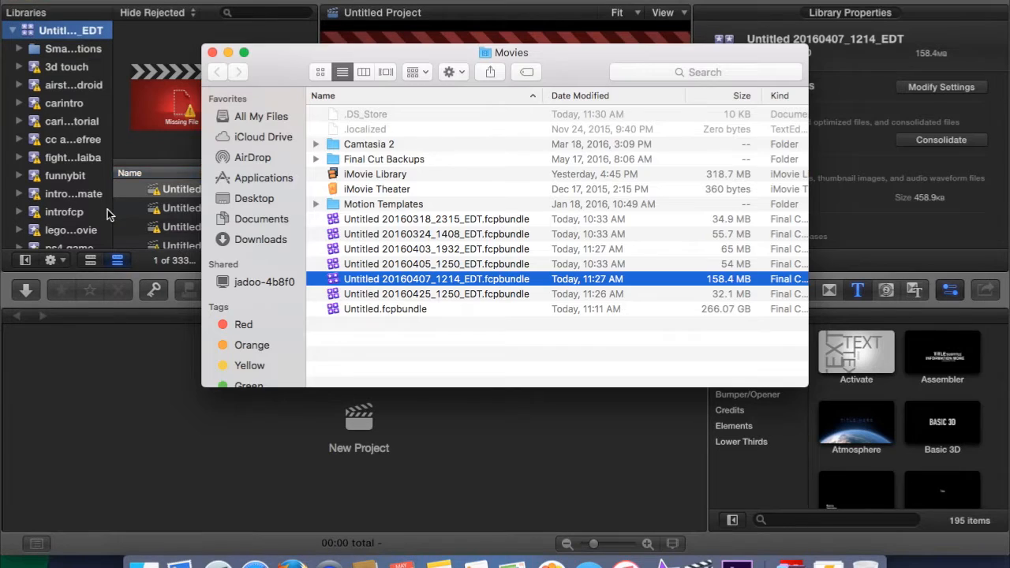
mouse_move(366, 267)
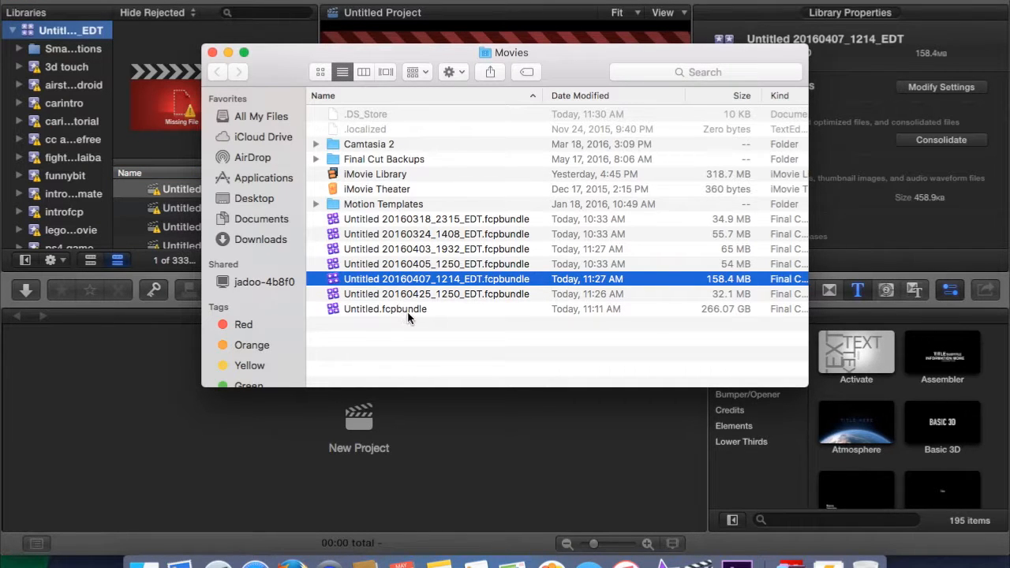
left_click(385, 308)
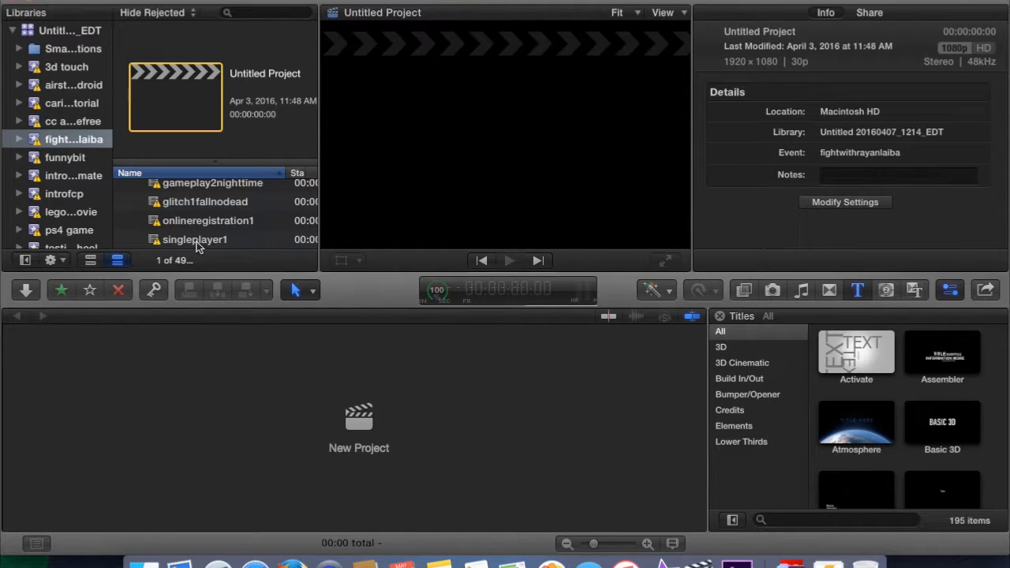
Move the event's 47 clips to the trash, confirming the media files go to the trash too.
left_click(194, 240)
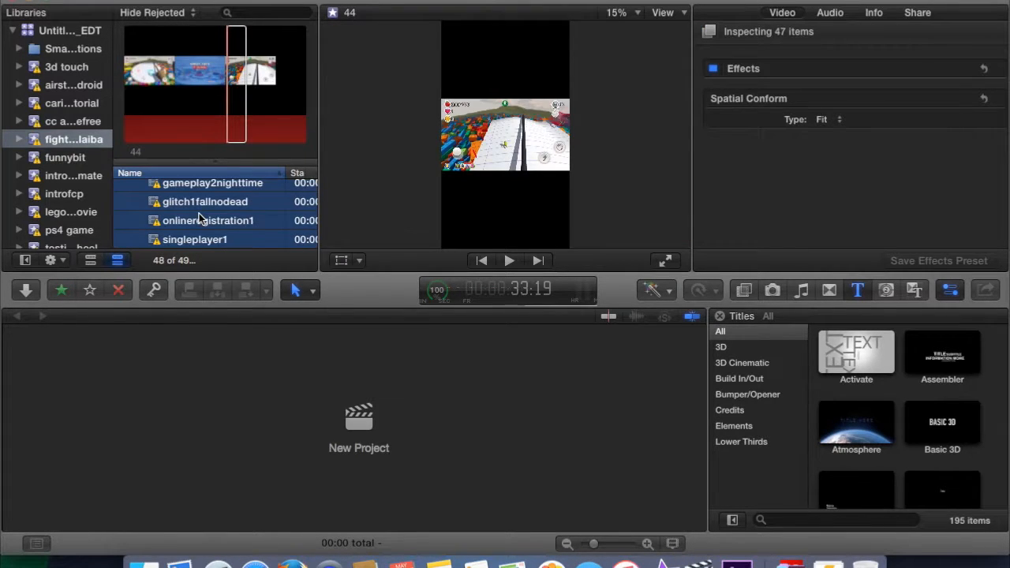
right_click(208, 221)
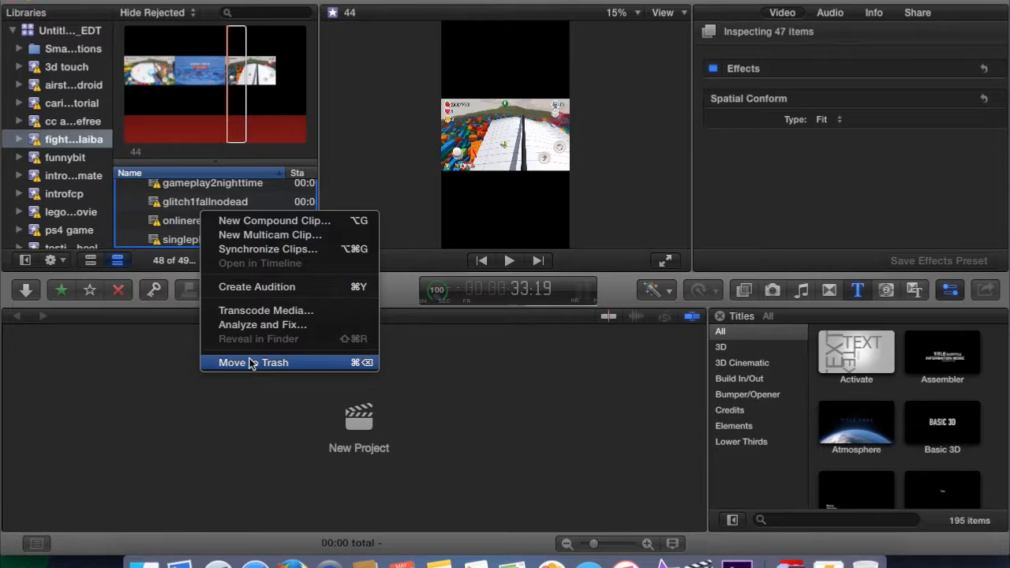
left_click(252, 361)
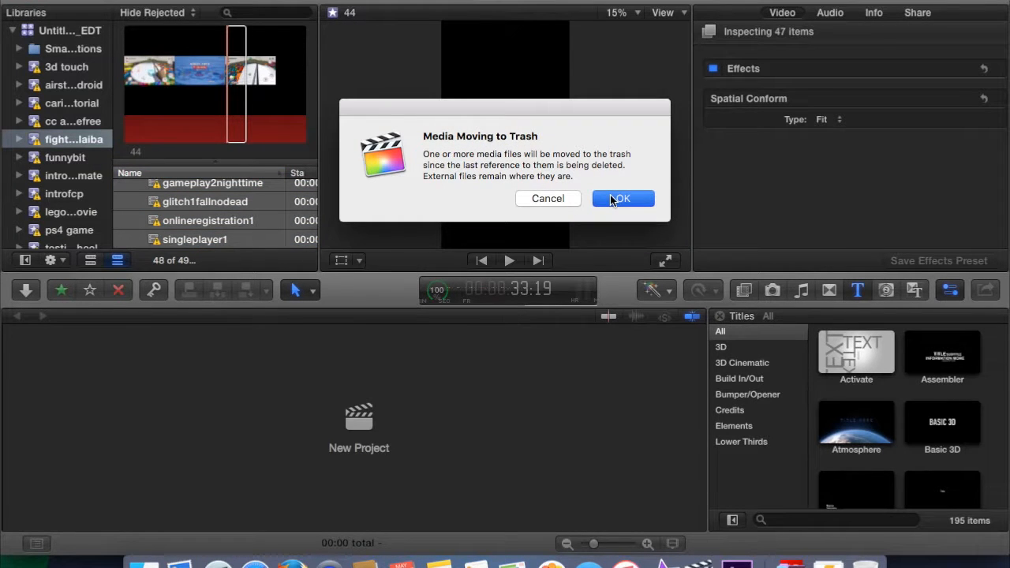
left_click(622, 199)
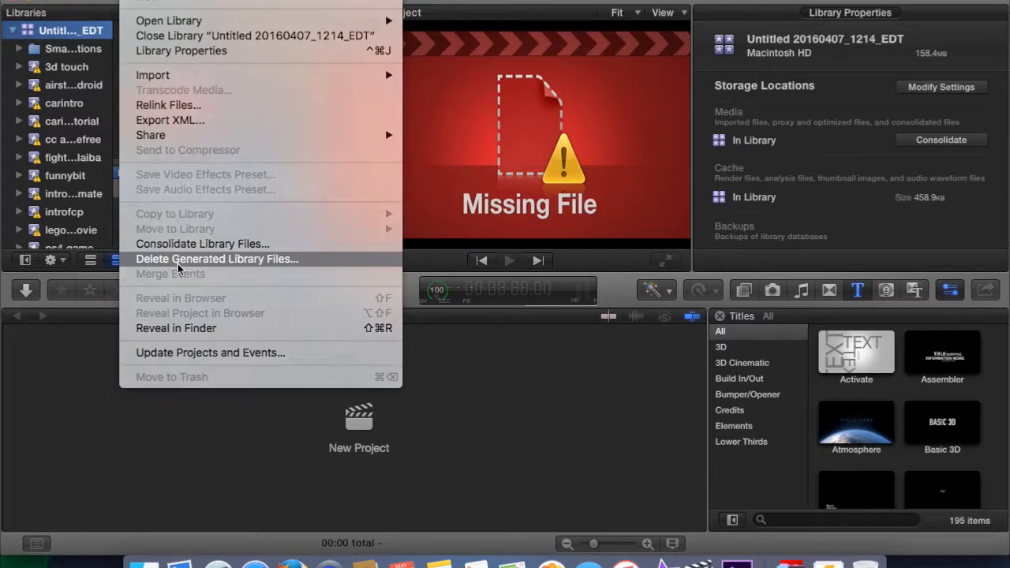
Delete the library's generated files with Delete Render Files ticked and All selected.
left_click(216, 259)
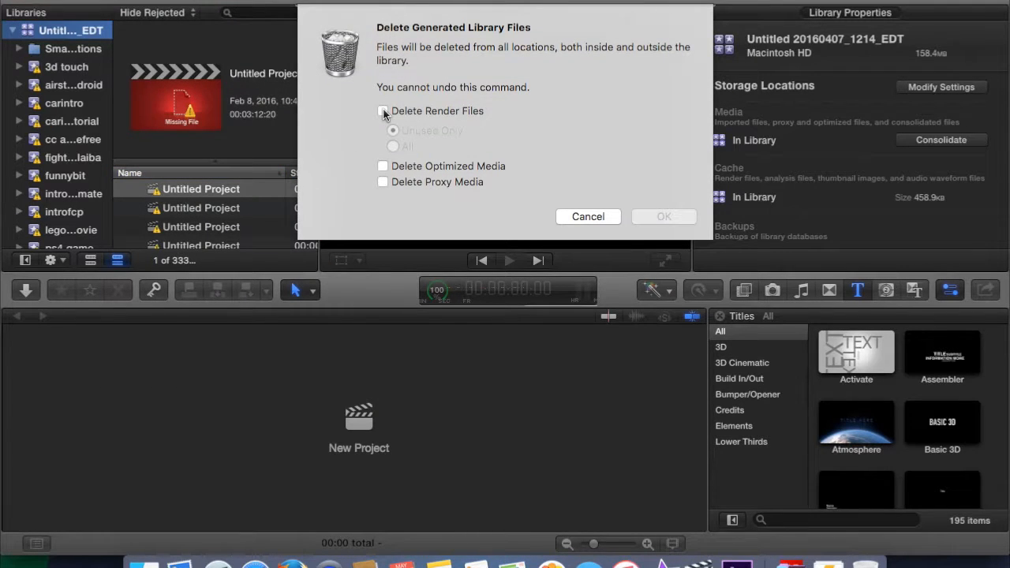
left_click(382, 111)
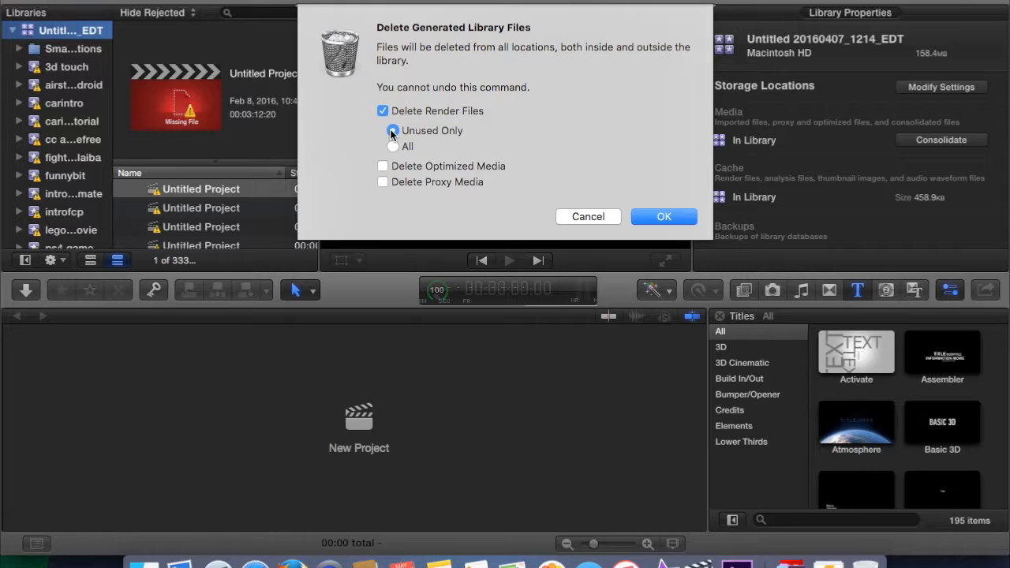
left_click(392, 145)
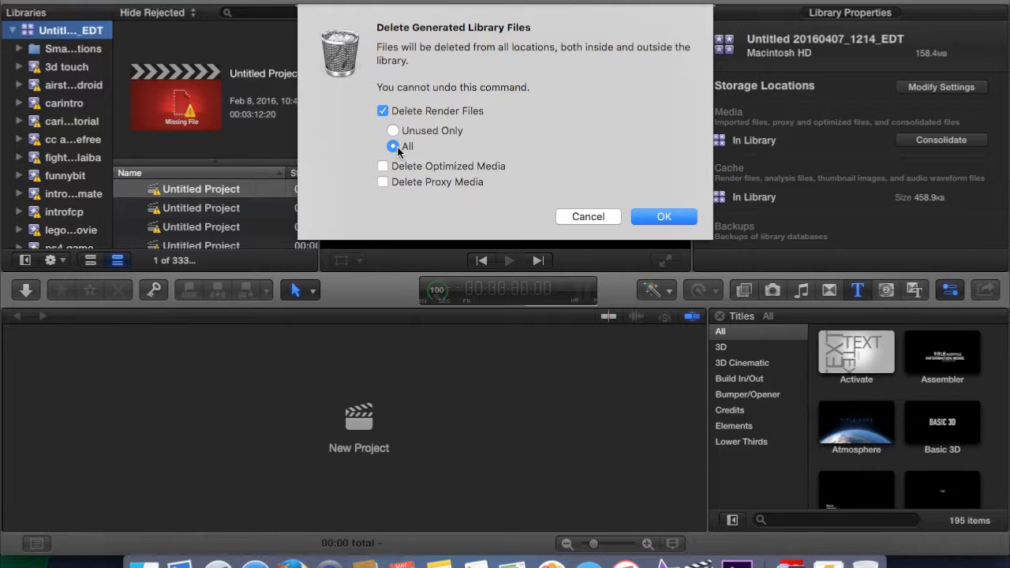
mouse_move(504, 195)
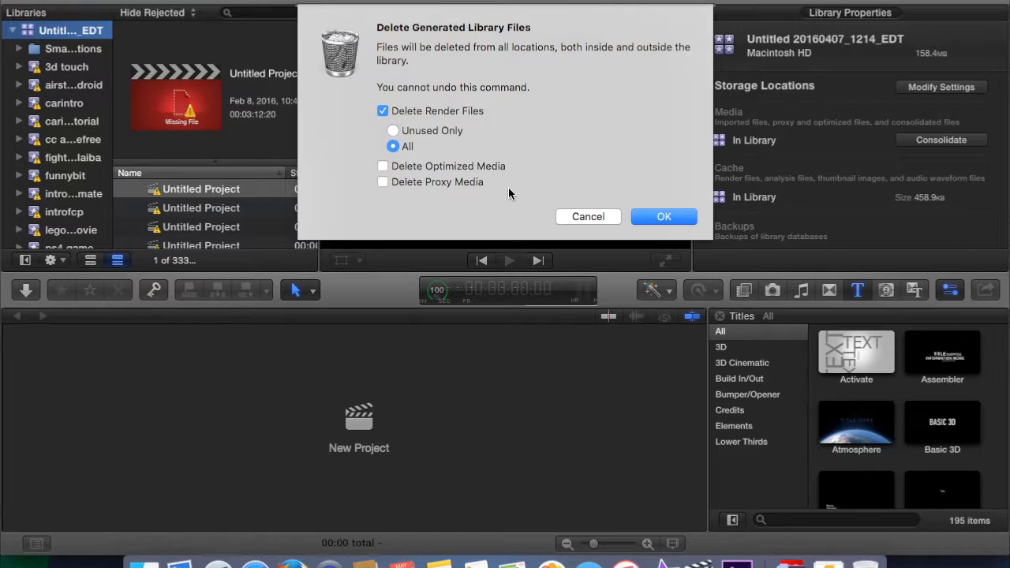
left_click(663, 216)
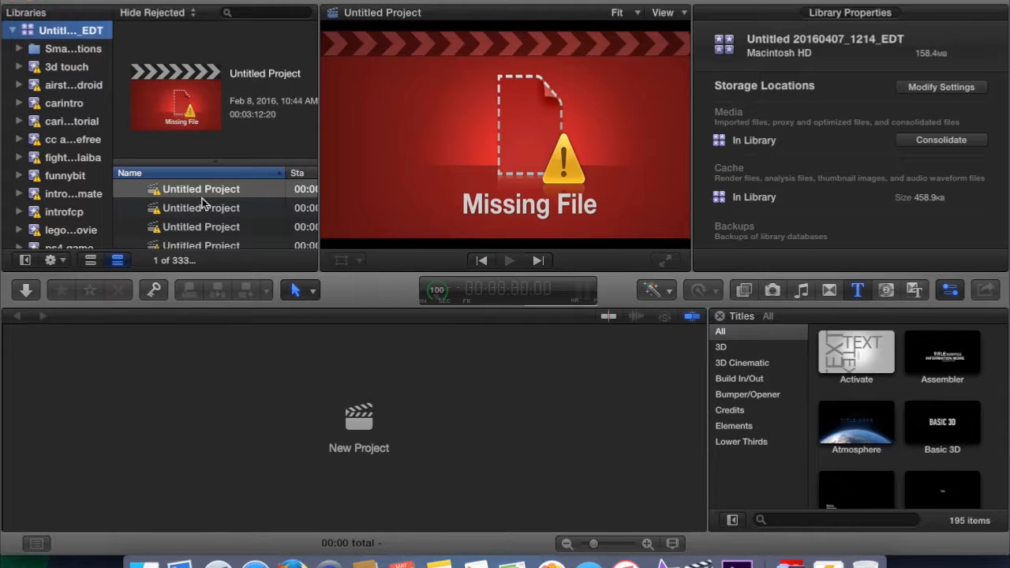
Select a project, then collapse the carintro event and library disclosure triangles in the sidebar.
left_click(200, 208)
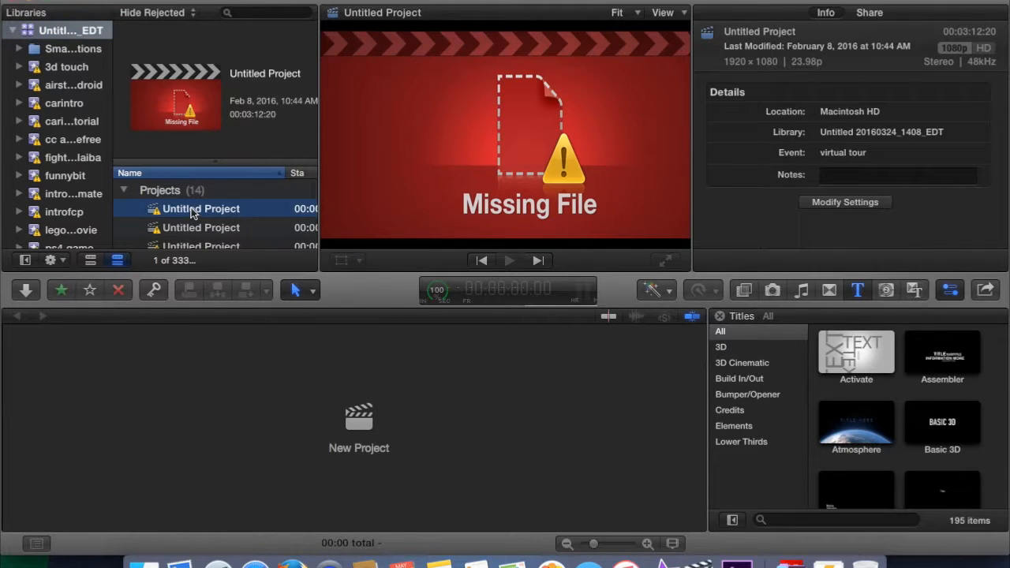
scroll("down", 3)
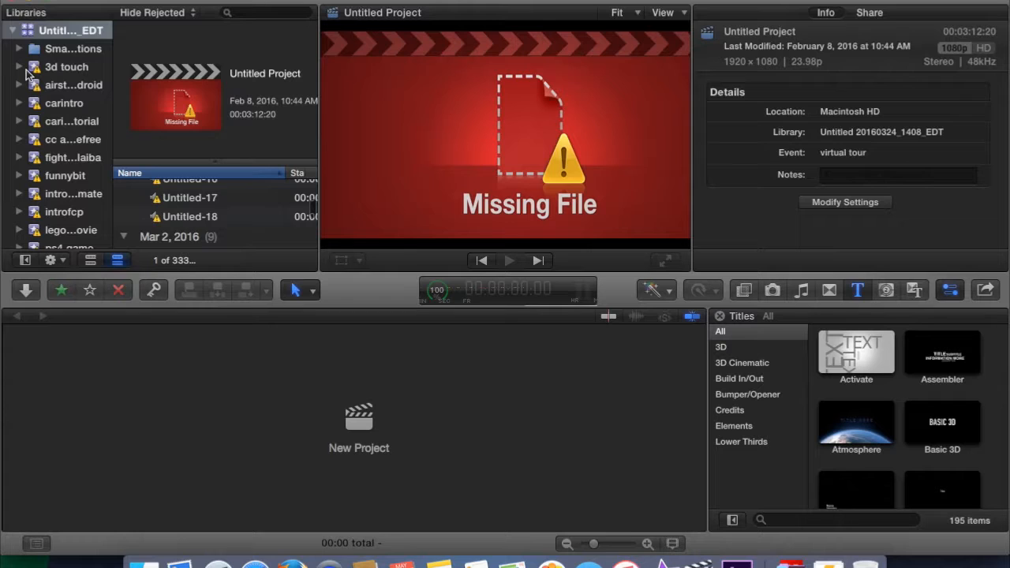
left_click(67, 103)
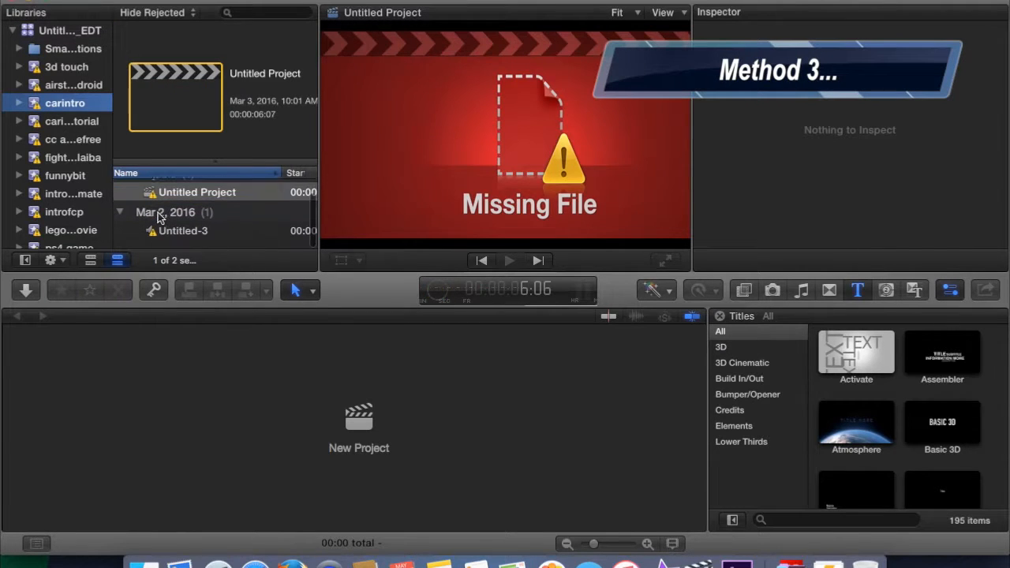
left_click(65, 102)
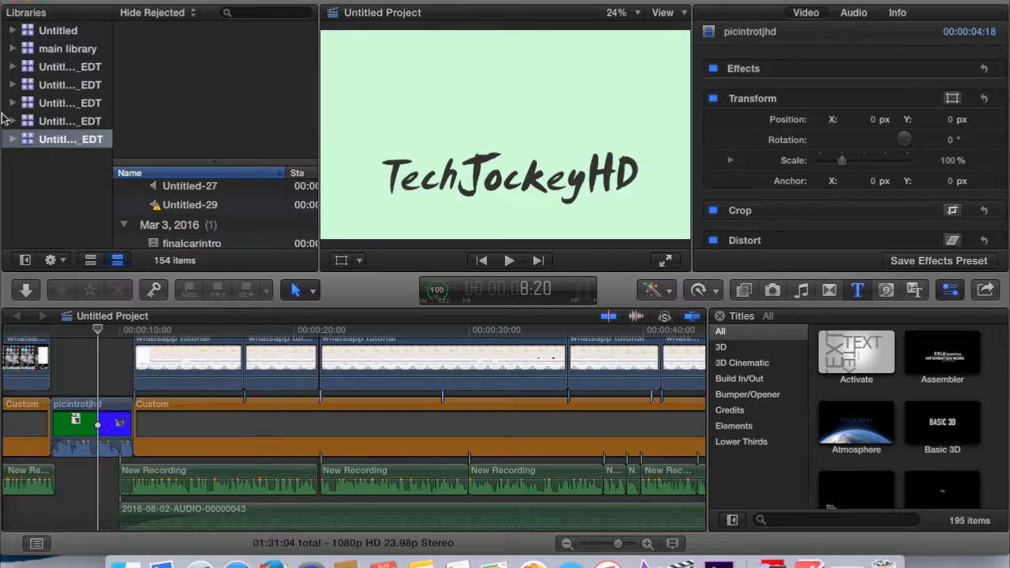
mouse_move(73, 61)
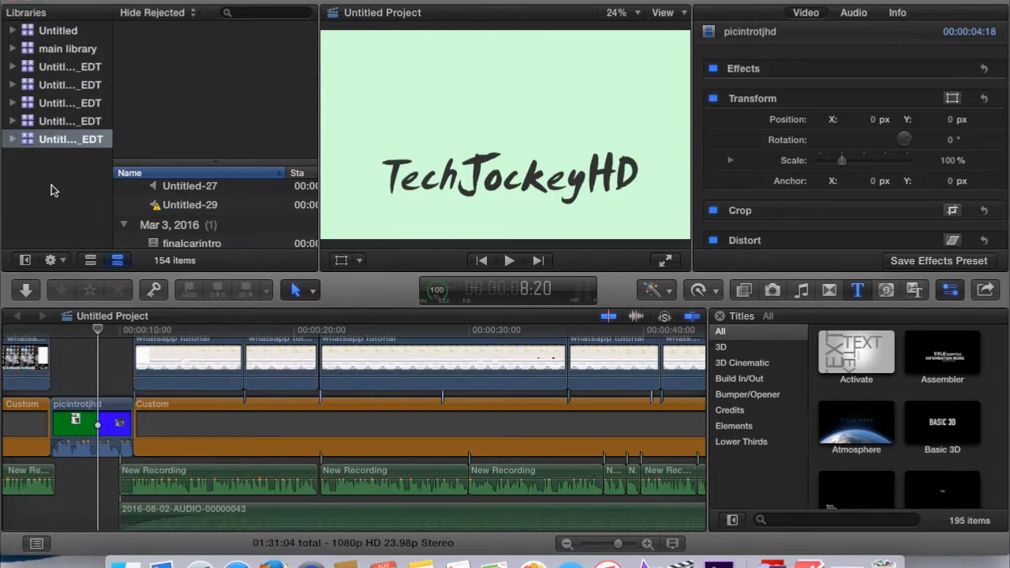
mouse_move(129, 543)
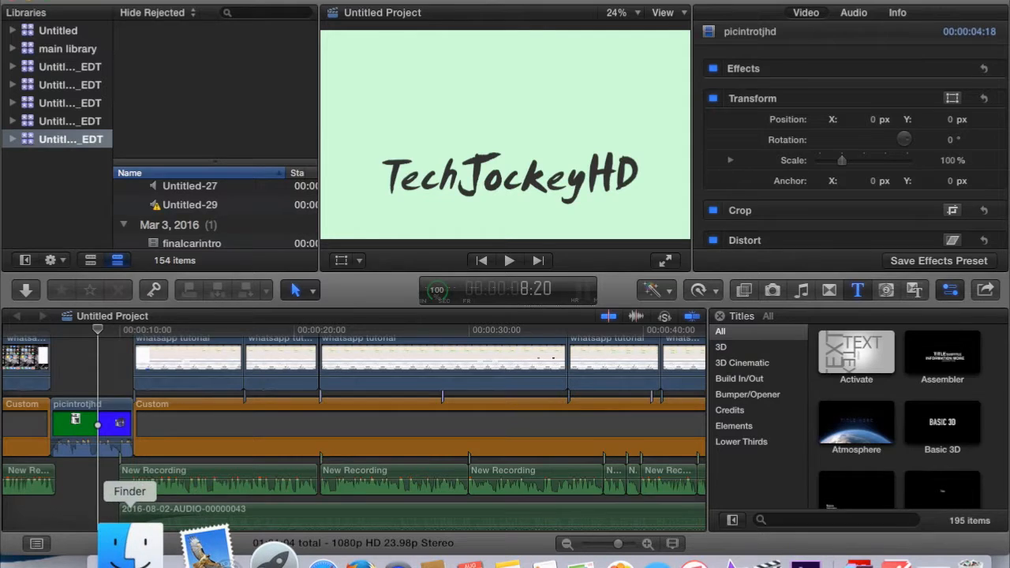
Search Finder for 'movies' and select the Movies folder from the results.
type("movies")
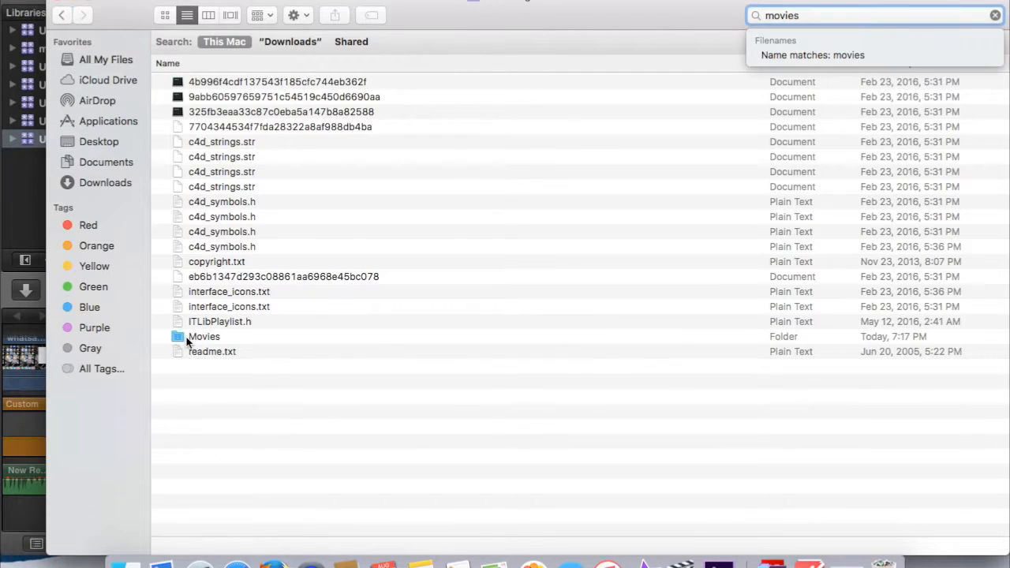
left_click(204, 336)
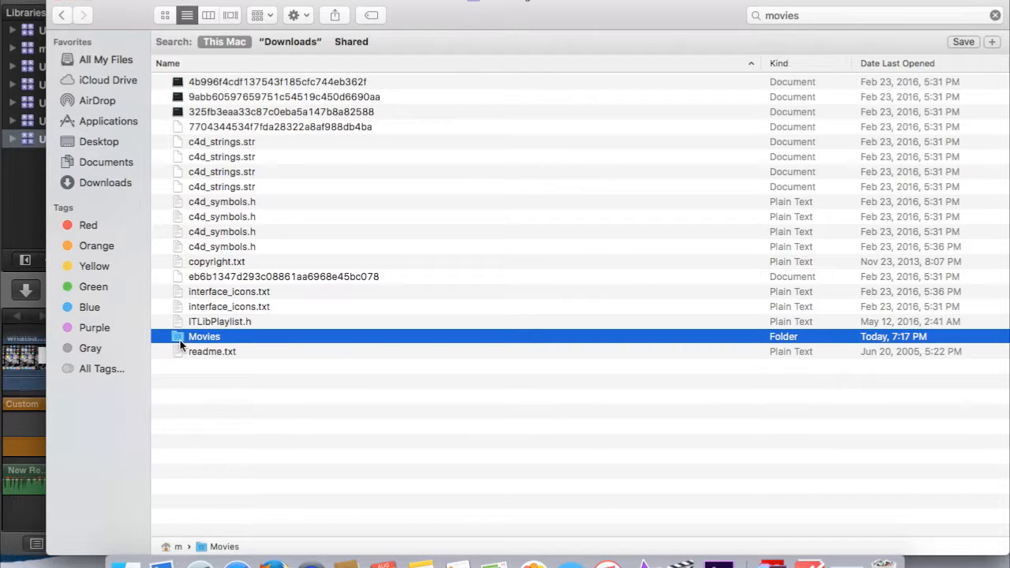
Cycle the Movies folder through column, cover and icon views to list view with sizes and dates.
left_click(208, 16)
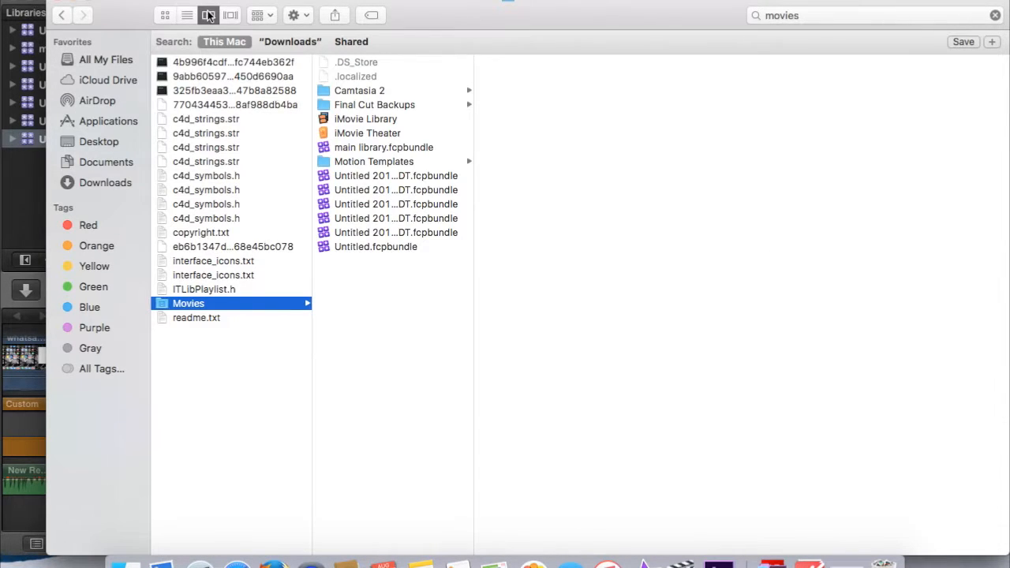
left_click(208, 16)
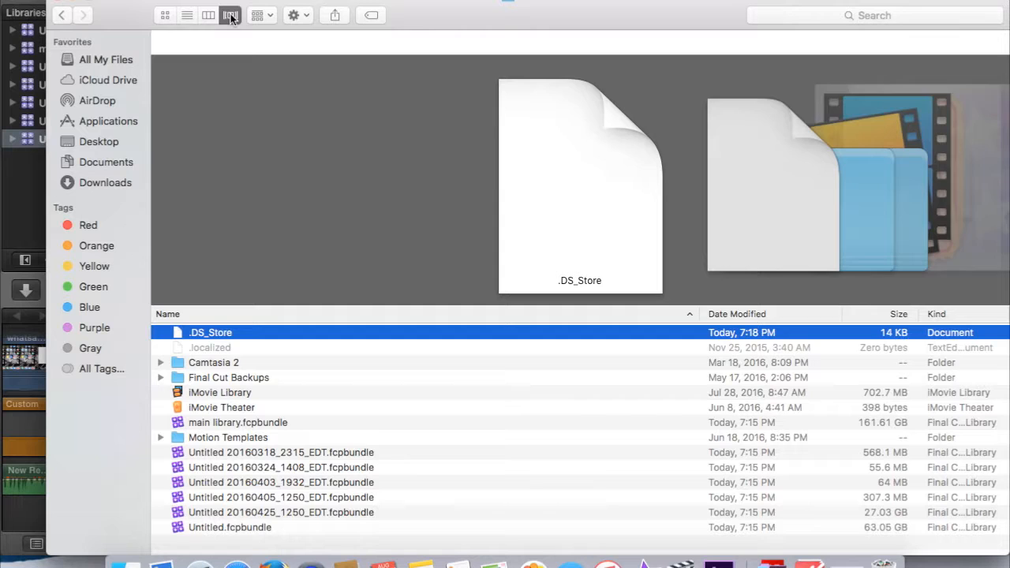
left_click(208, 15)
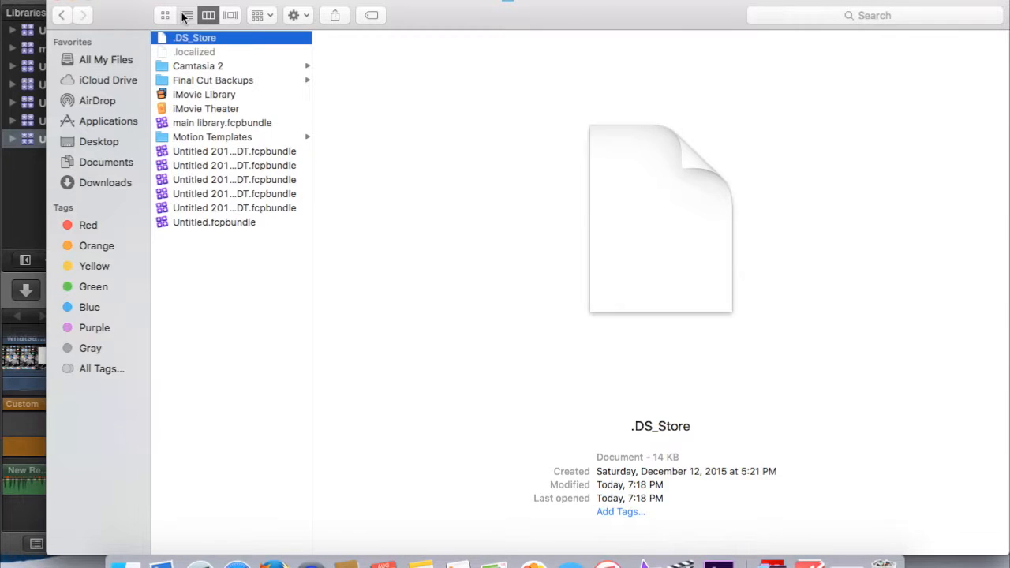
left_click(164, 16)
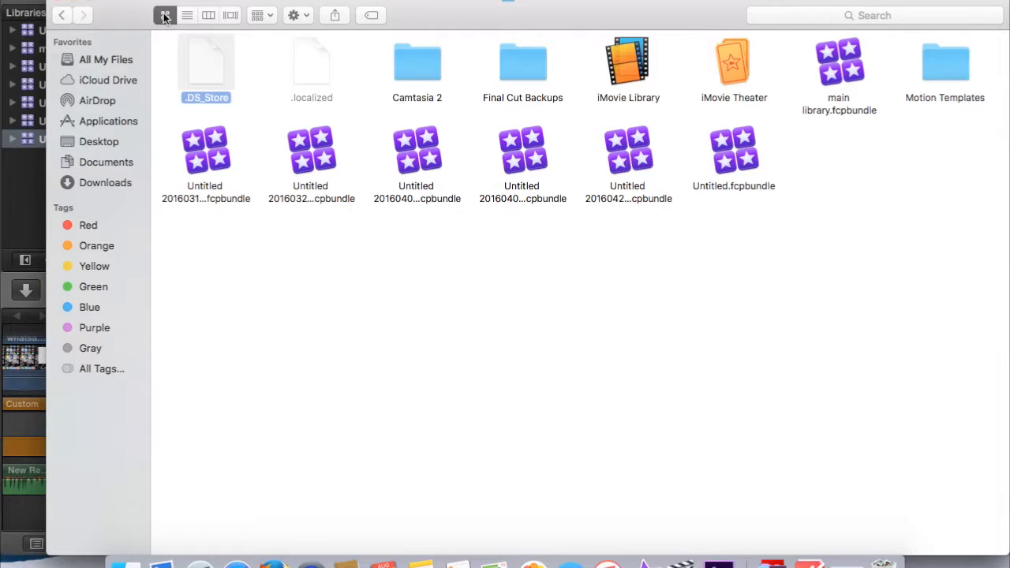
left_click(164, 16)
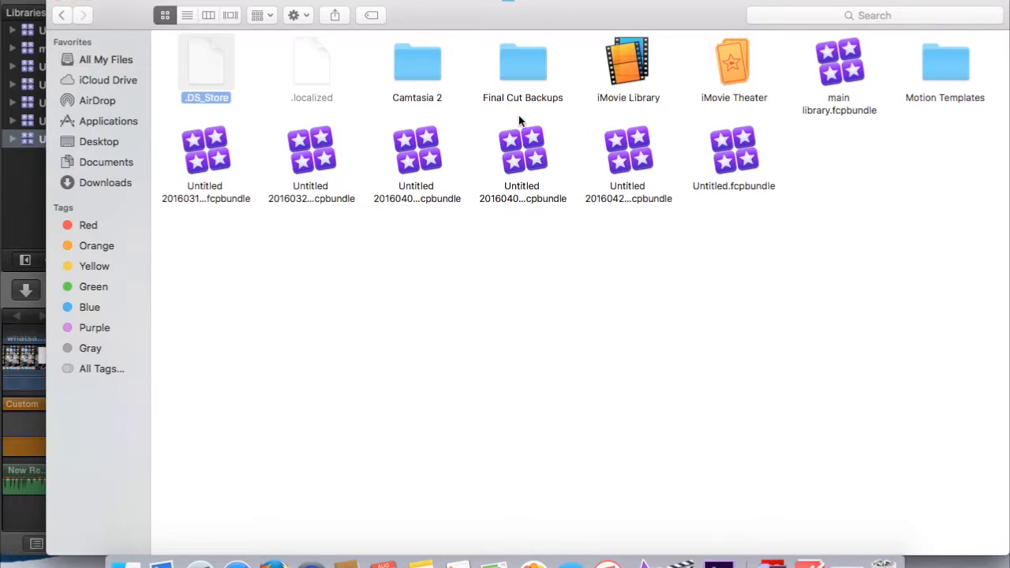
left_click(423, 236)
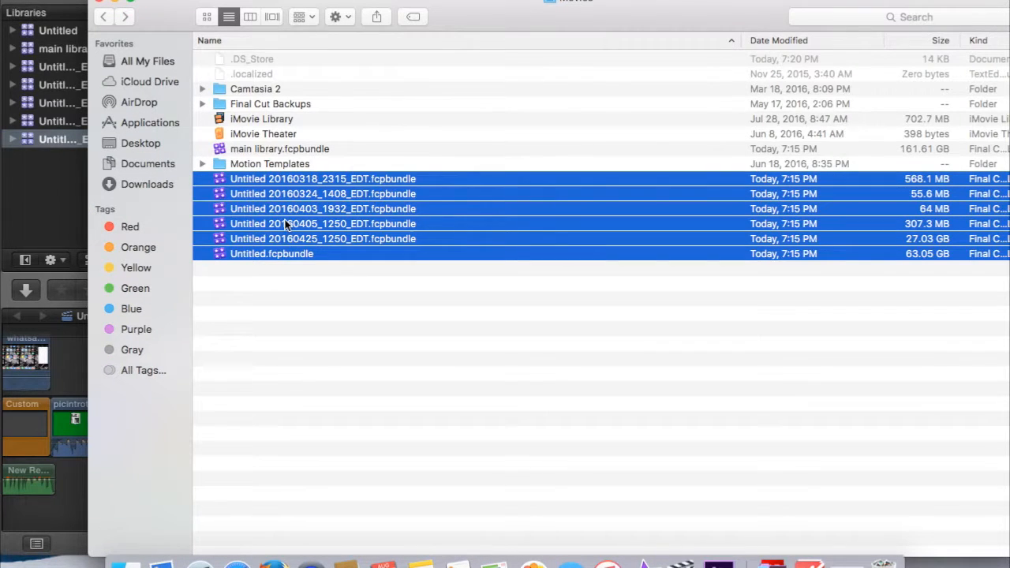
Bring up the context menu for the selected Untitled .fcpbundle files.
right_click(323, 224)
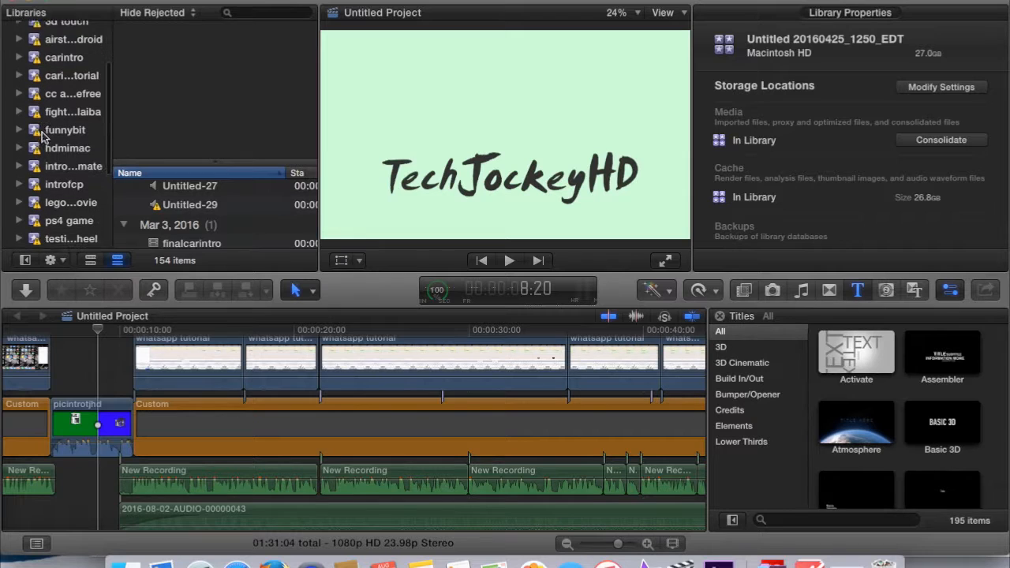
Open another library's event and its Untitled Project so the MVI_2732 clips fill the timeline.
scroll("down", 3)
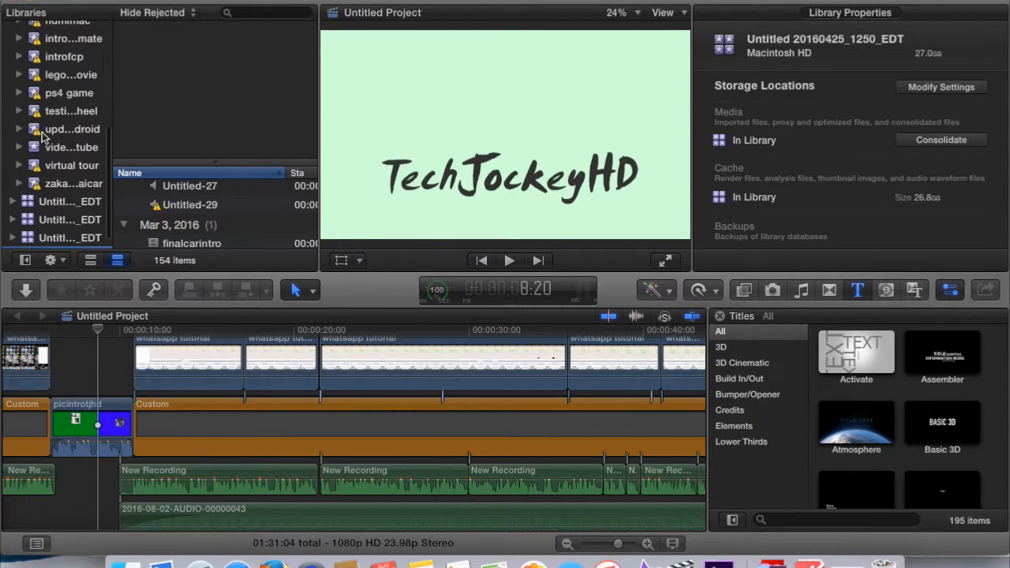
left_click(71, 147)
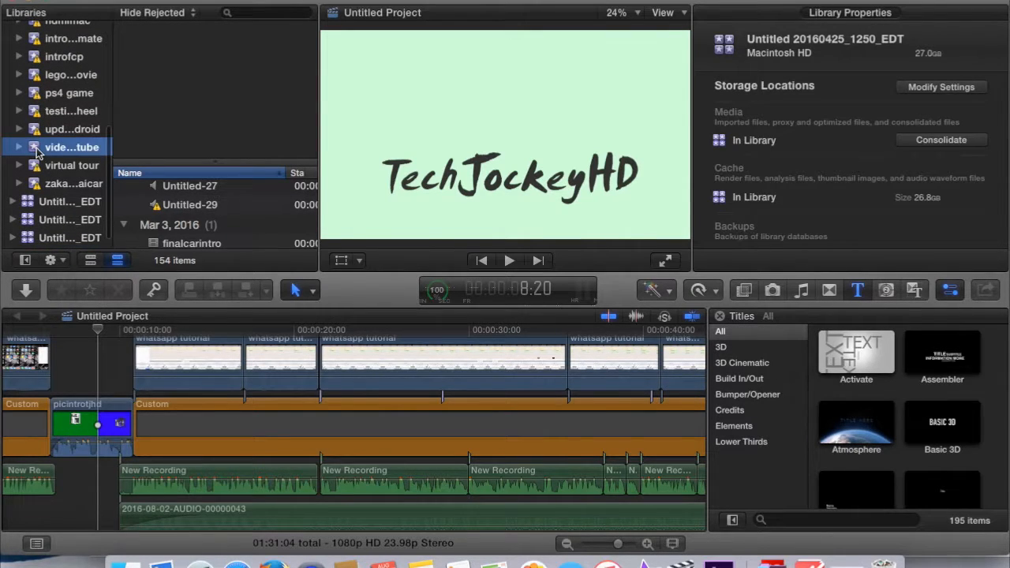
left_click(187, 189)
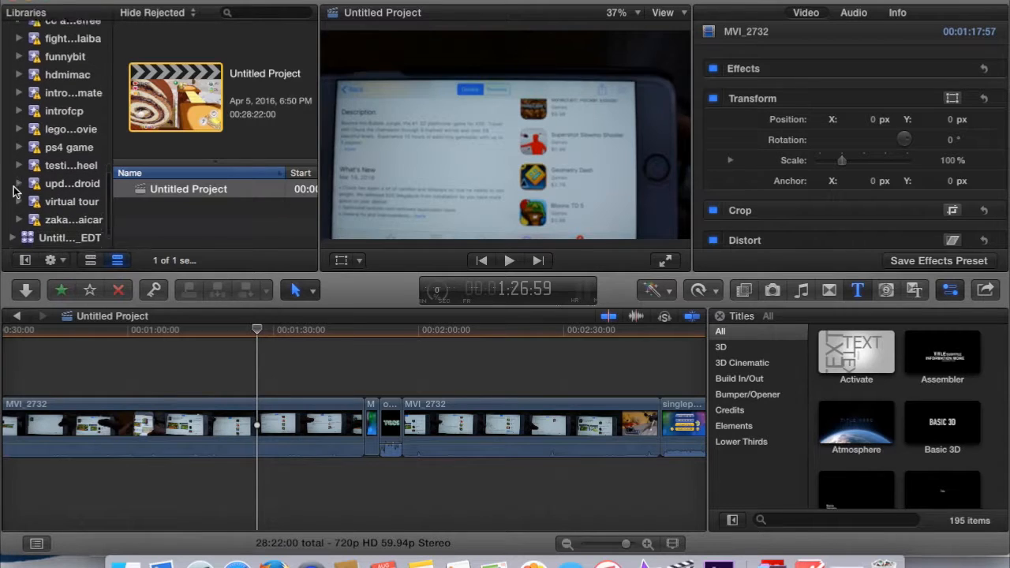
scroll("down", 3)
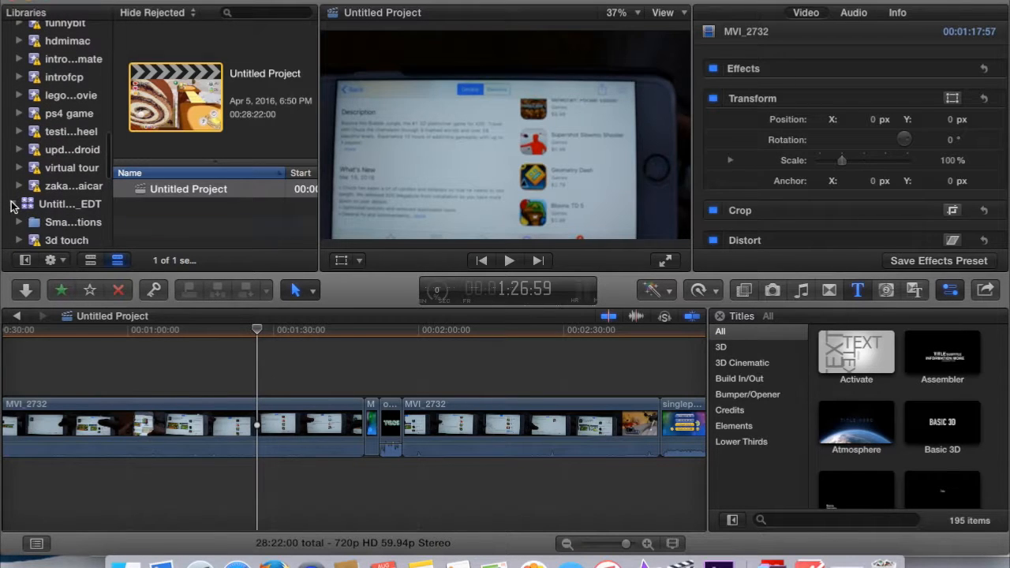